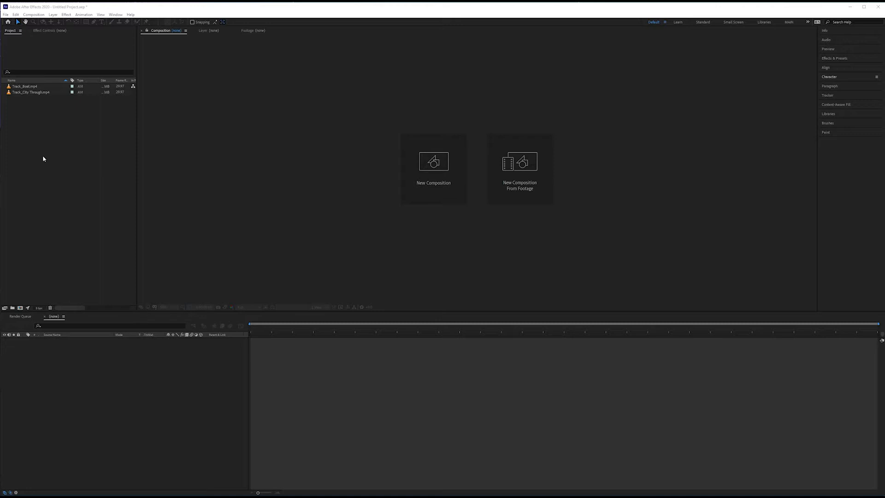
pyautogui.moveTo(26, 89)
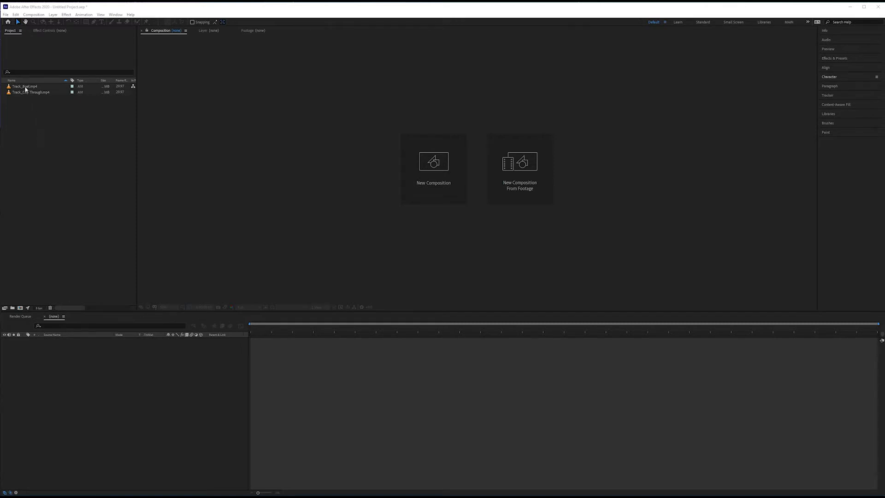
pyautogui.moveTo(26, 95)
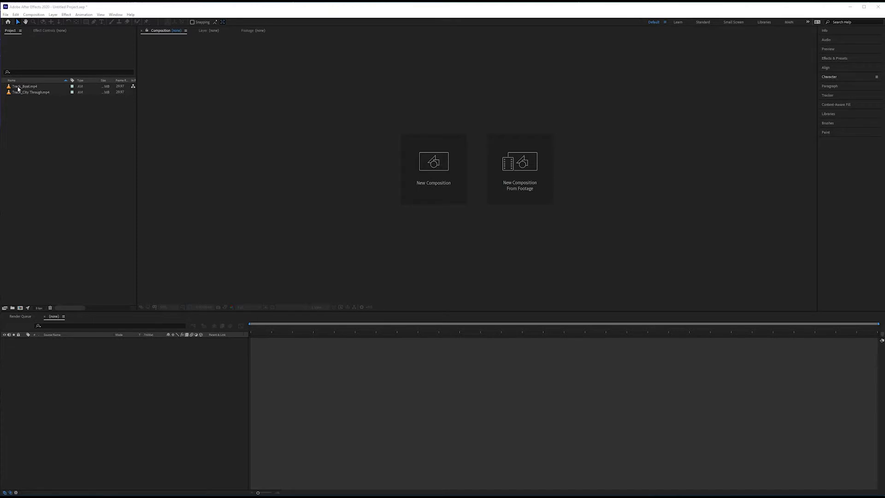
# Make a new composition from the Track_Boat.mp4 clip via New Comp from Selection
pyautogui.click(26, 86)
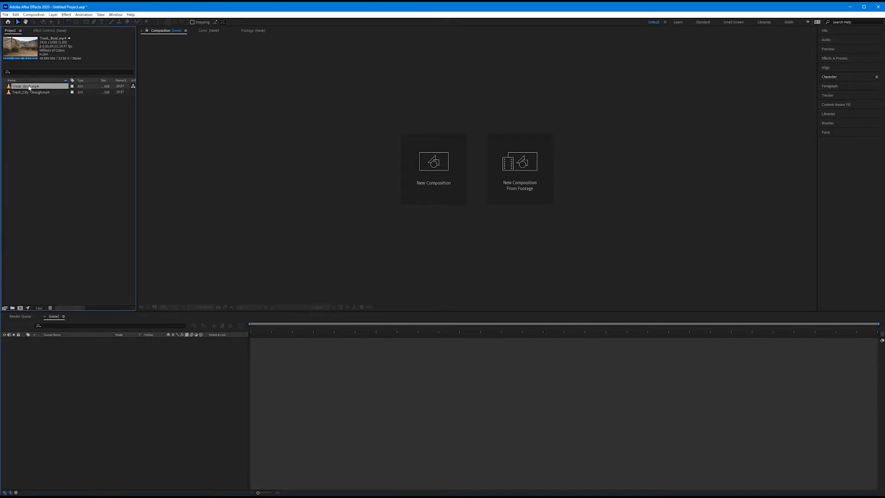
pyautogui.rightClick(29, 86)
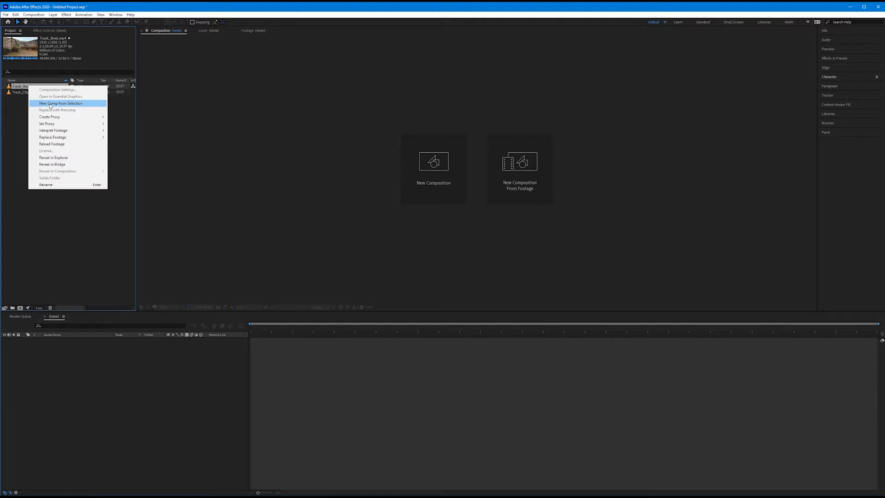
pyautogui.click(61, 102)
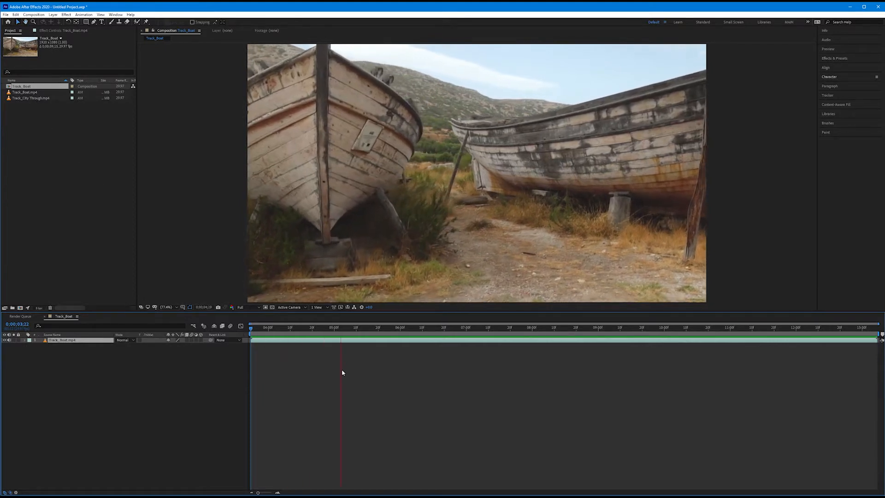
pyautogui.click(473, 328)
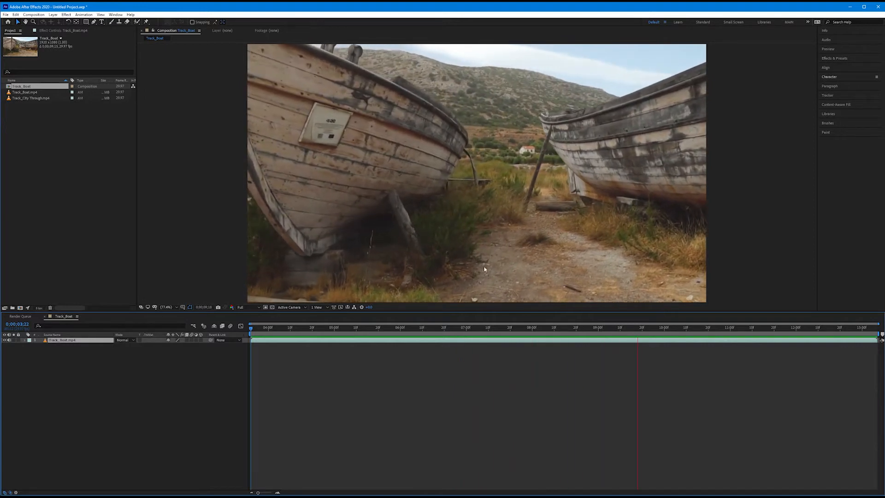
pyautogui.click(750, 328)
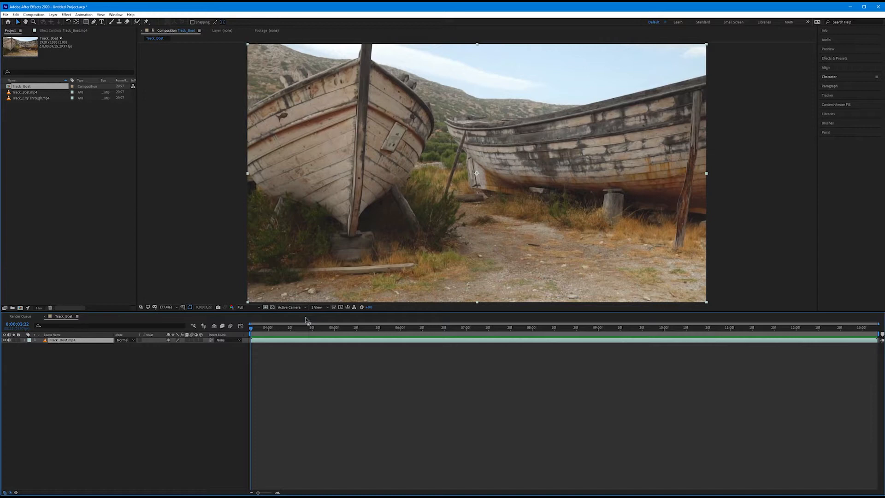
pyautogui.moveTo(382, 247)
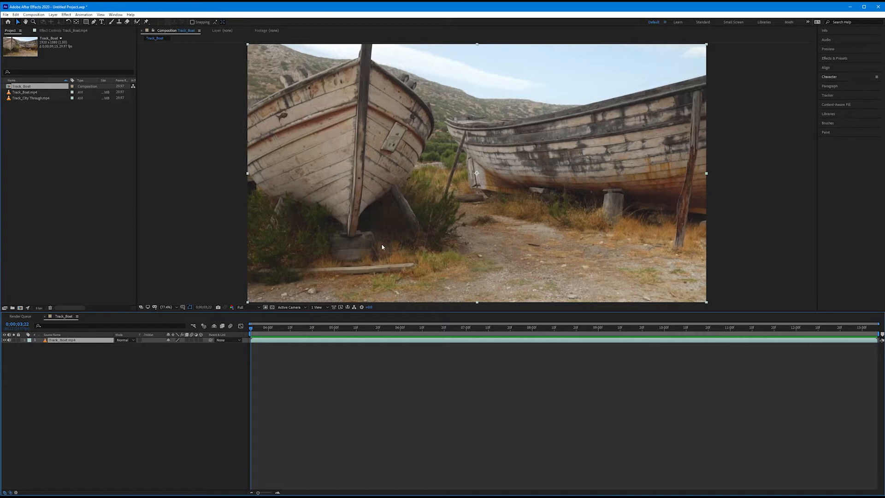
pyautogui.moveTo(187, 318)
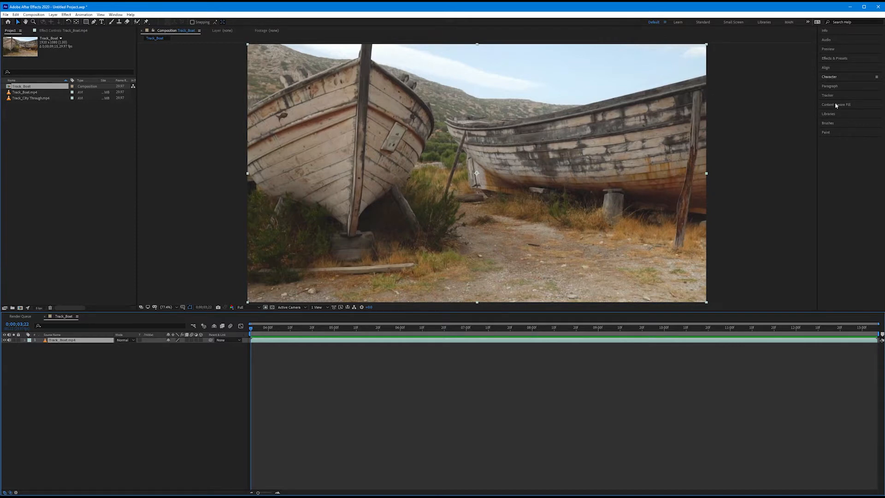
pyautogui.moveTo(828, 97)
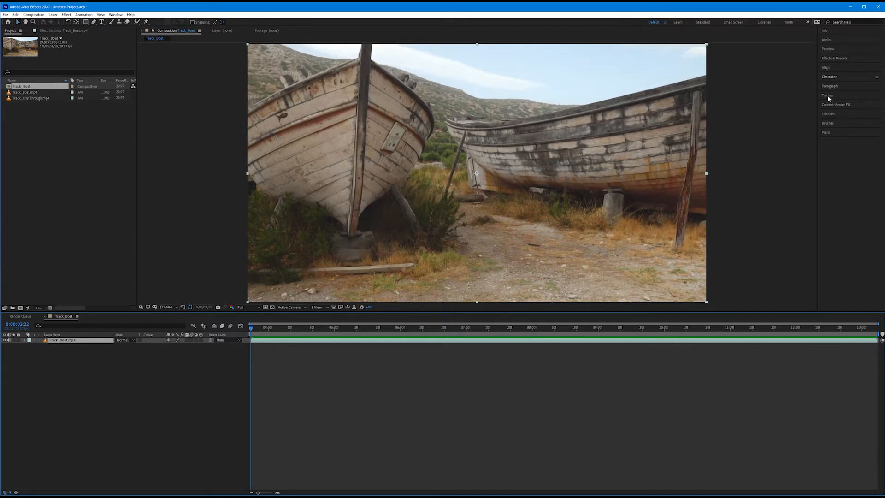
# Expand the Tracker panel in the right-hand panel stack
pyautogui.click(828, 95)
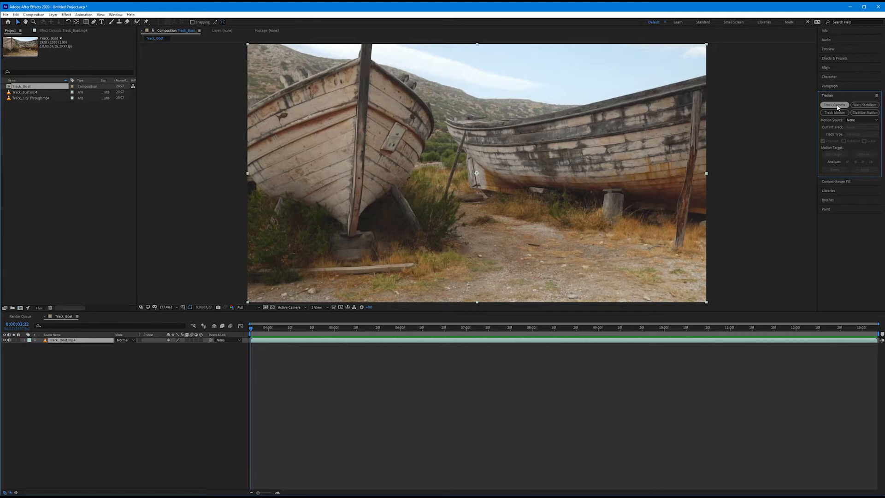
pyautogui.moveTo(253, 331)
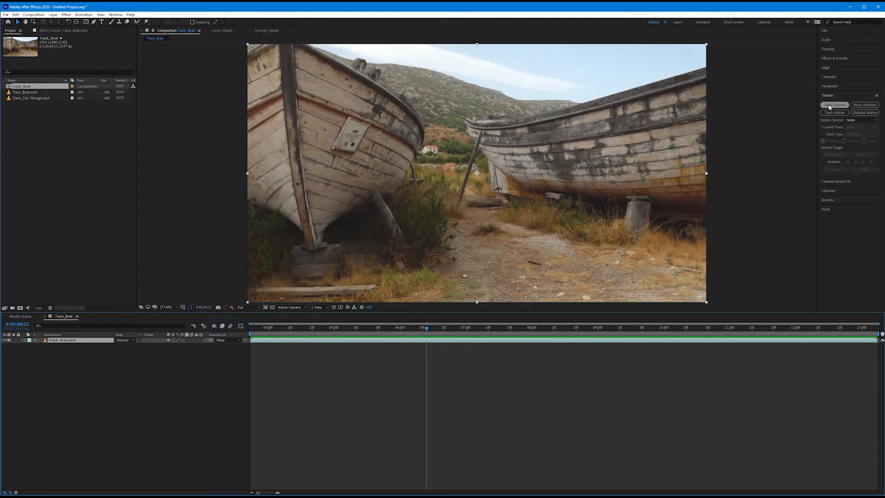
# Run Track Camera so the 3D Camera Tracker begins analysing the boat footage
pyautogui.click(834, 104)
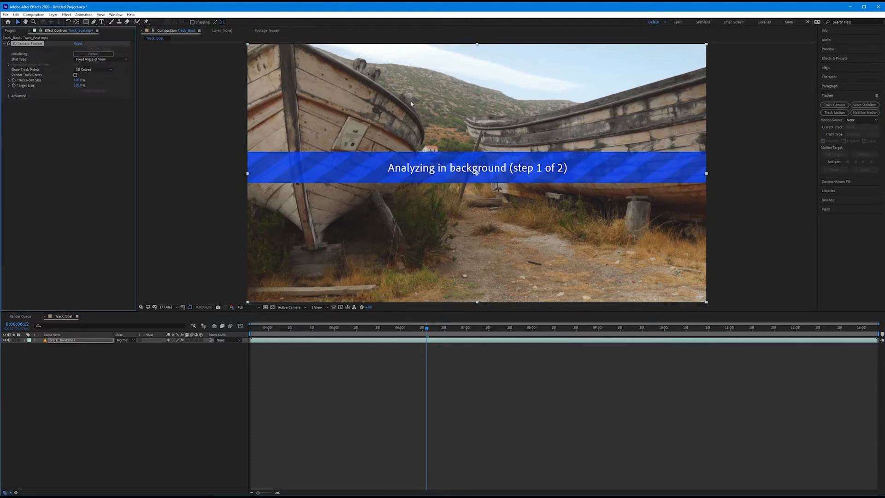
pyautogui.moveTo(25, 47)
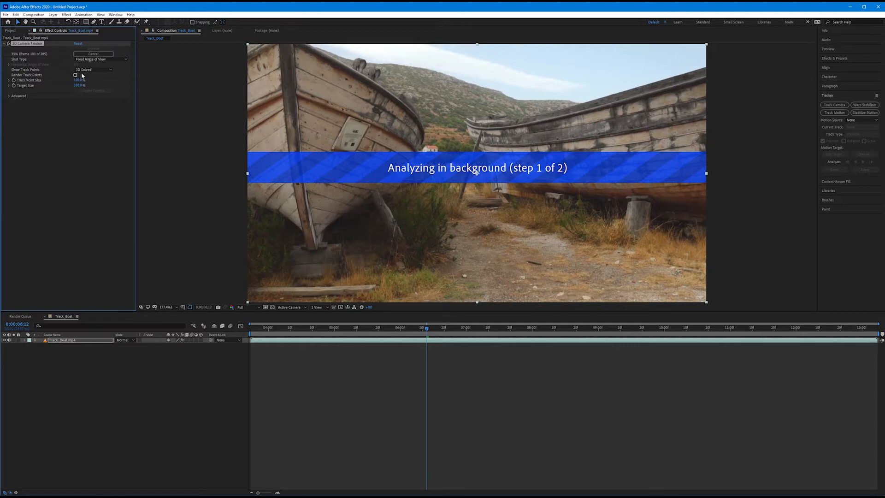
pyautogui.moveTo(122, 128)
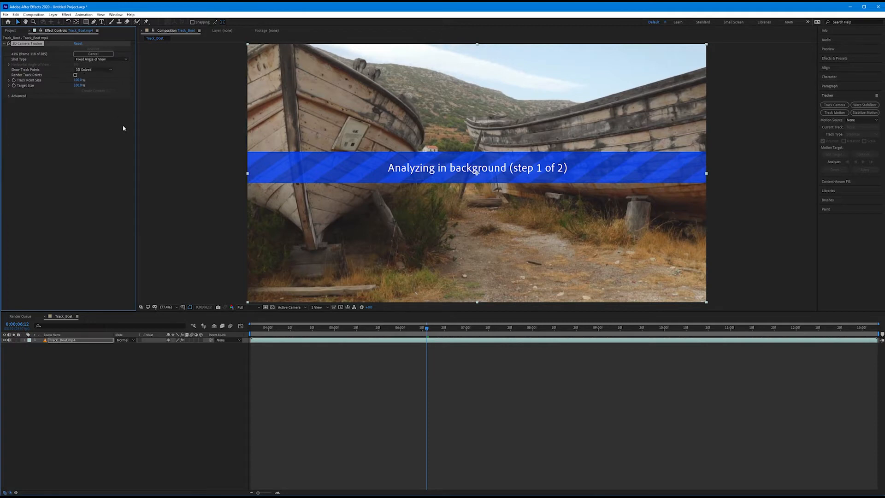
pyautogui.moveTo(121, 162)
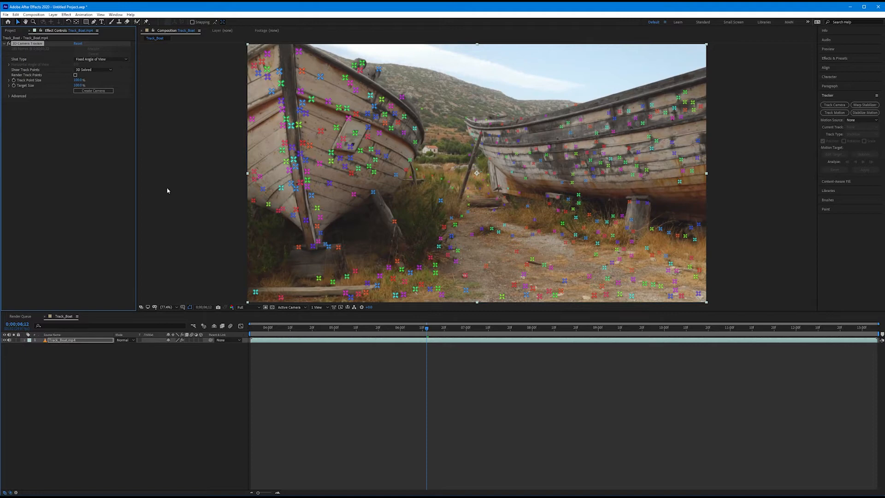
pyautogui.moveTo(83, 143)
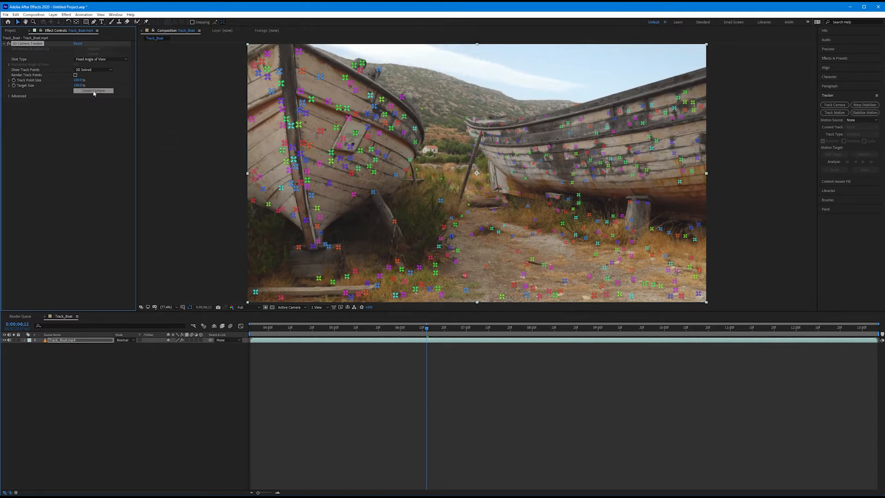
# Create a 3D Tracker Camera layer from the solved camera track
pyautogui.click(93, 91)
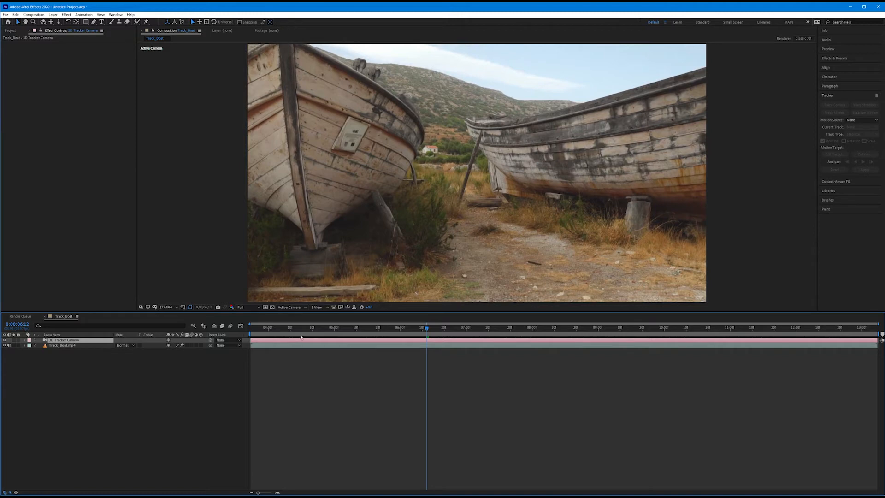
# Bring up the viewer layout choices for the Track_Boat composition
pyautogui.click(319, 307)
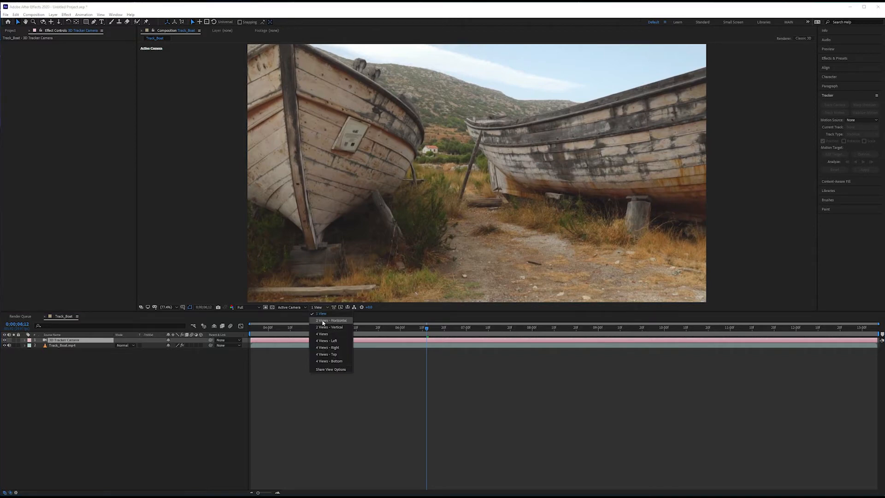
# Use 2 Views - Horizontal and check the camera's Top-view position at early, late and middle frames
pyautogui.click(330, 320)
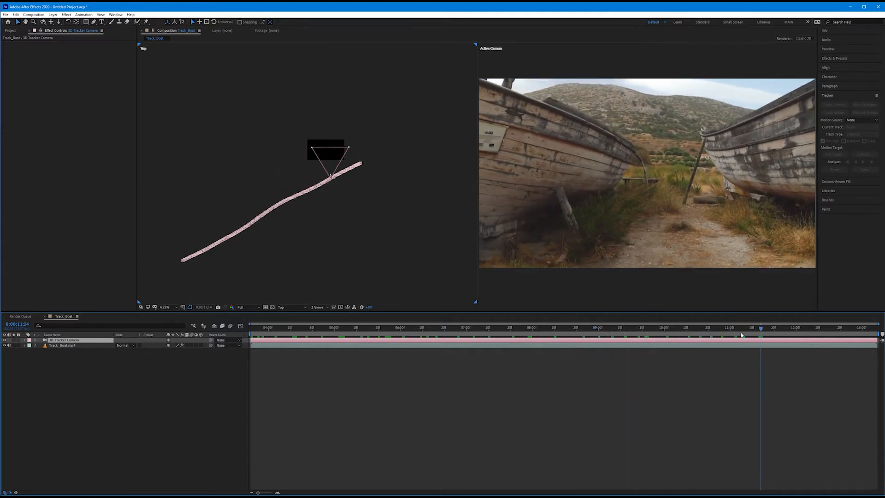
pyautogui.click(612, 327)
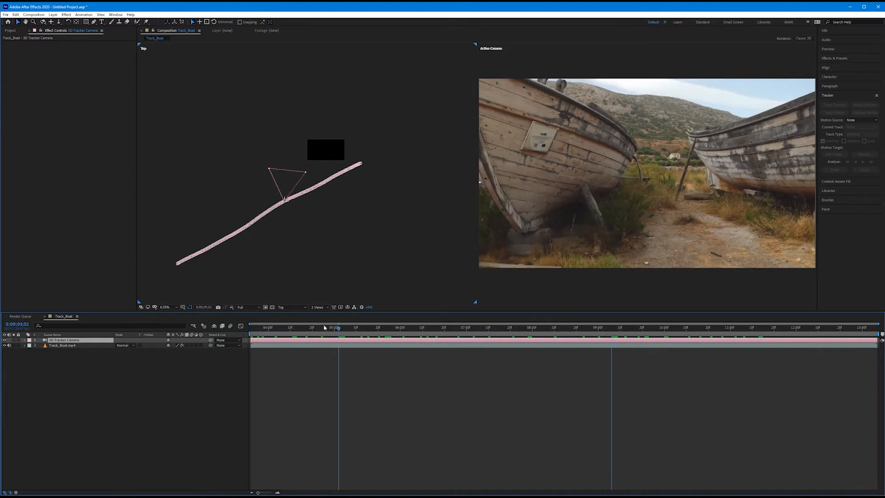
pyautogui.click(624, 326)
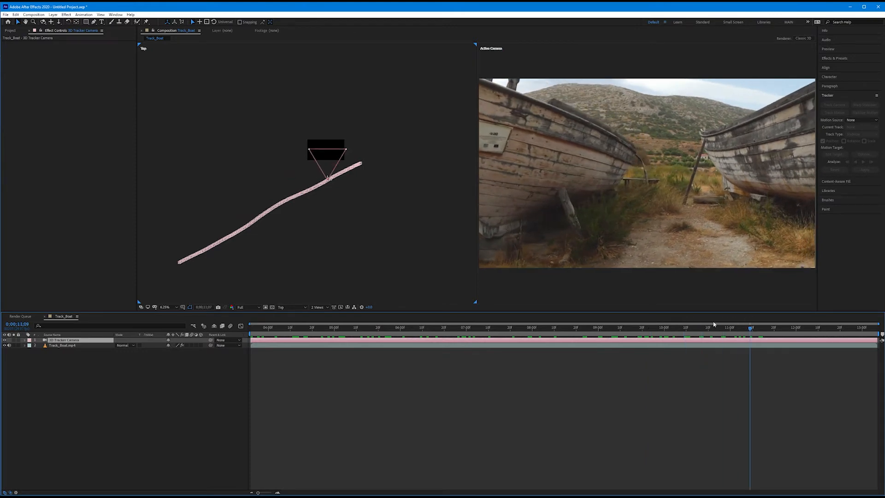
pyautogui.click(503, 328)
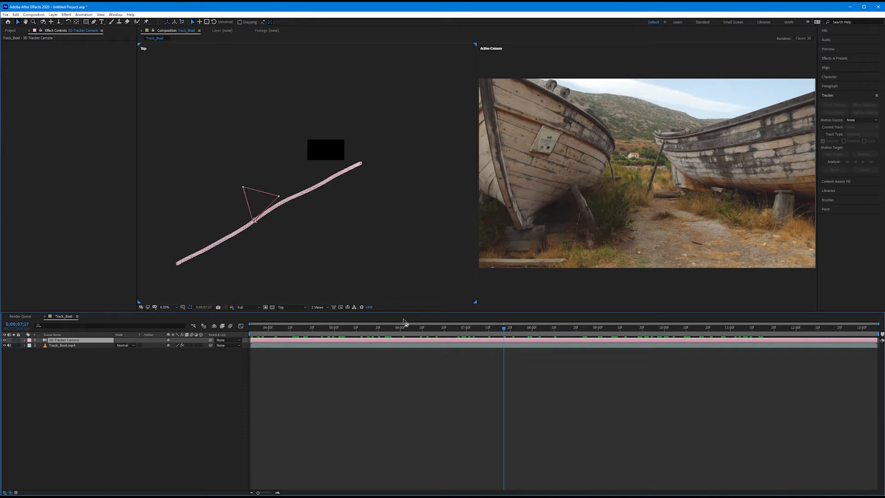
pyautogui.click(320, 307)
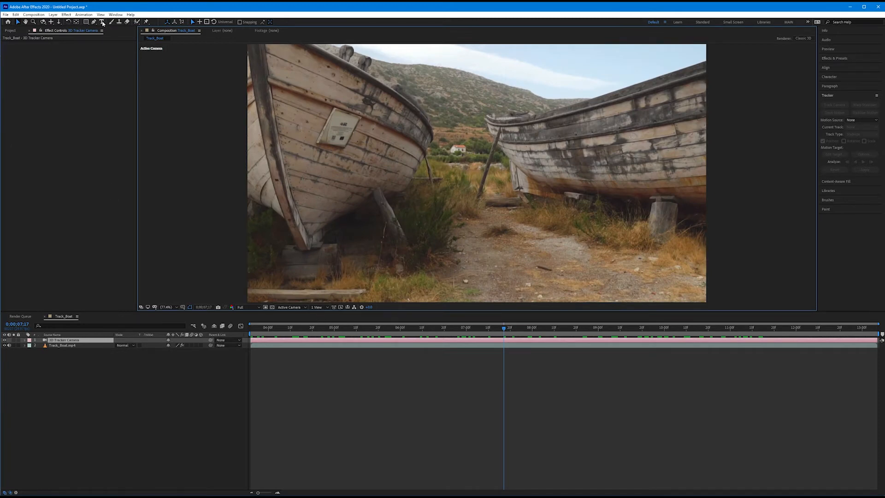
pyautogui.moveTo(102, 22)
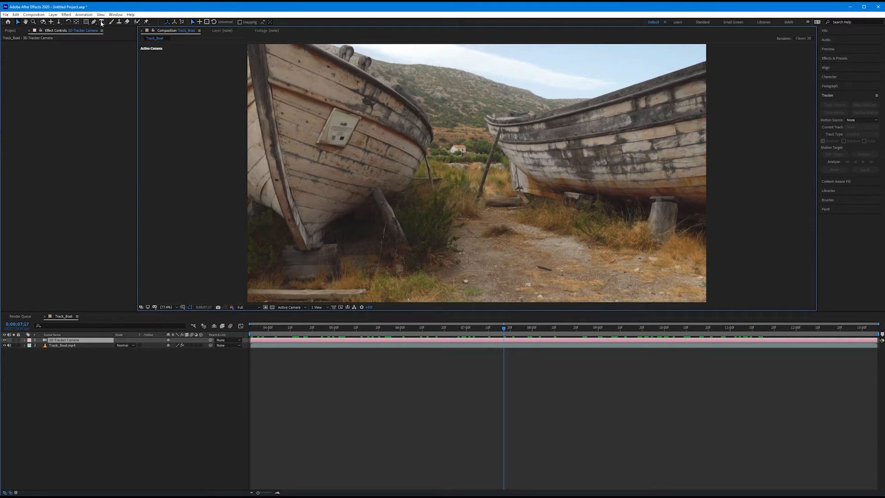
# Add a DRAUGHT text layer with the Horizontal Type tool and return to the two-view layout
pyautogui.click(101, 21)
pyautogui.write('DRAUGHT')
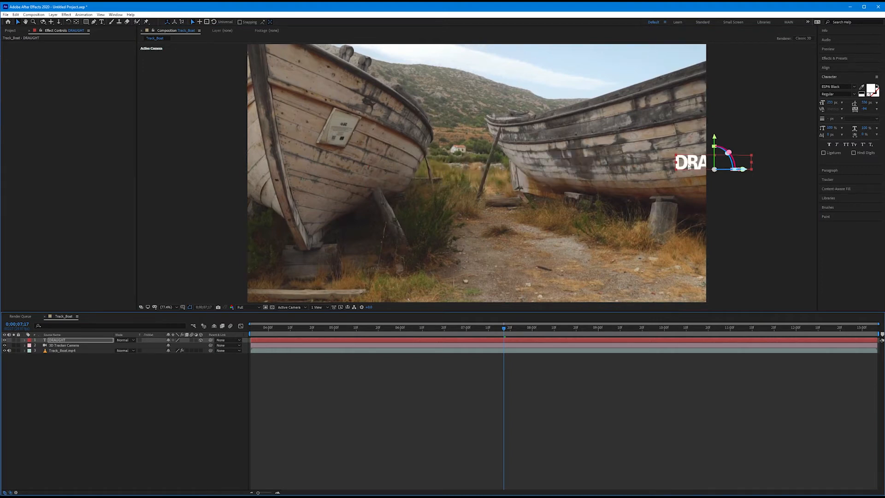
pyautogui.click(319, 307)
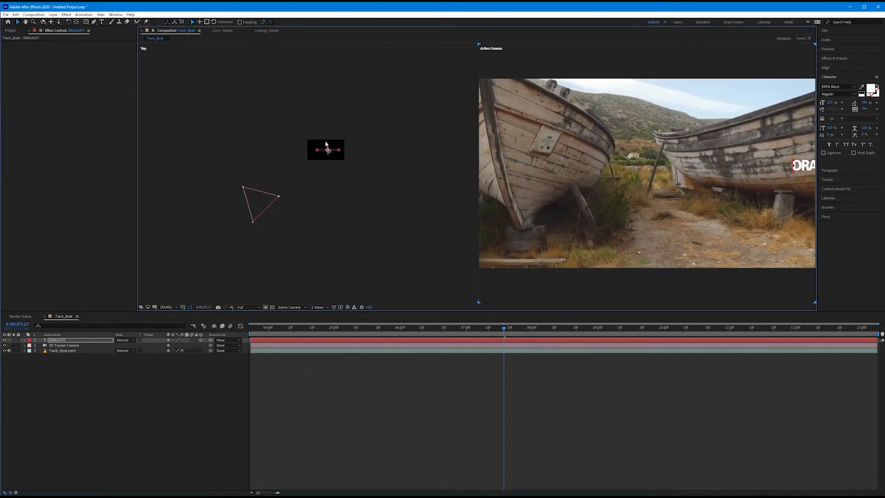
pyautogui.moveTo(283, 286)
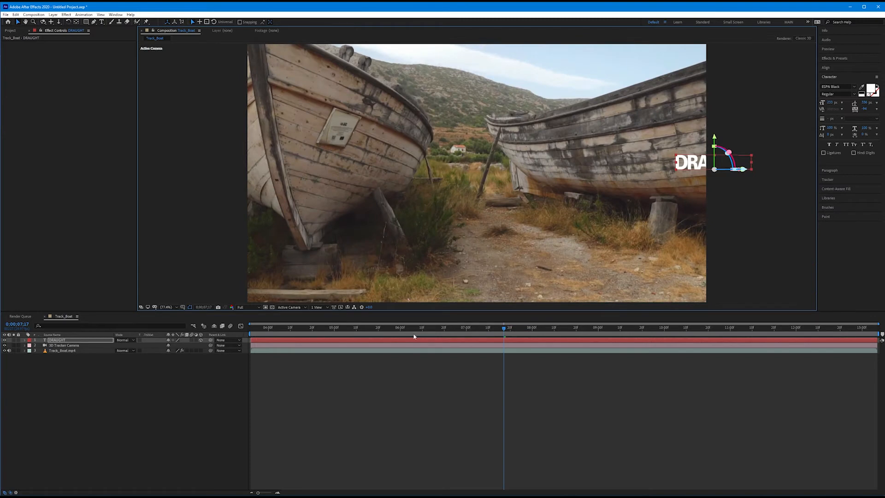
# Scrub the timeline to confirm DRAUGHT stays anchored beside the right boat through the shot
pyautogui.moveTo(505, 327); pyautogui.dragTo(436, 328)
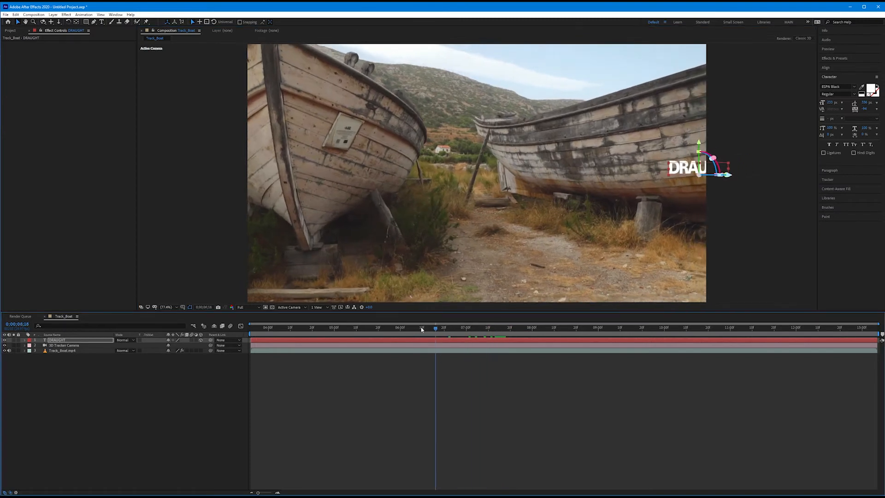
pyautogui.moveTo(434, 328); pyautogui.dragTo(360, 327)
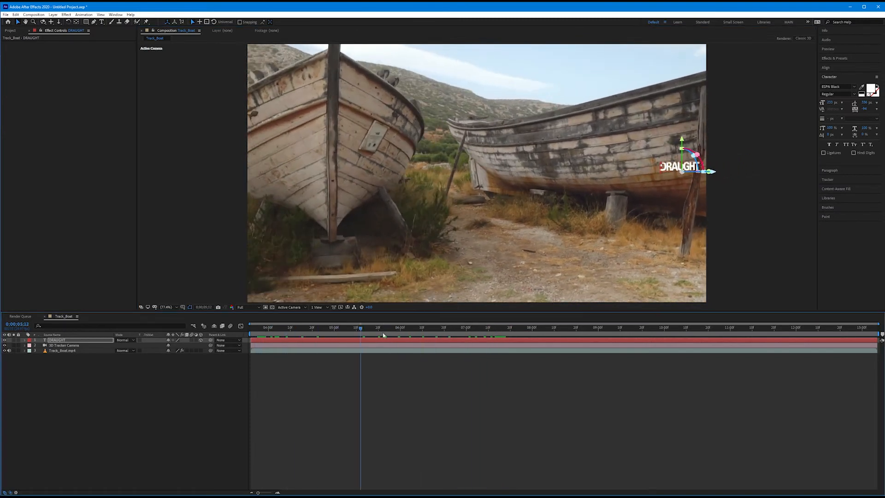
pyautogui.click(734, 328)
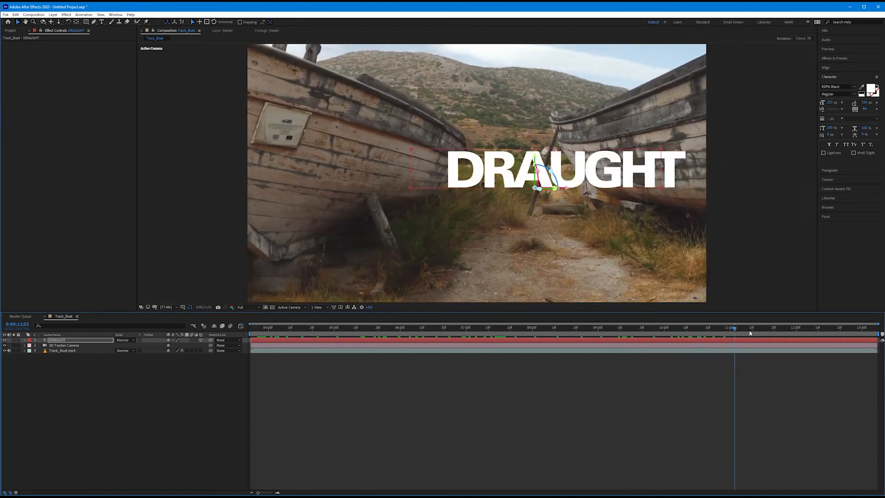
pyautogui.moveTo(734, 327); pyautogui.dragTo(608, 327)
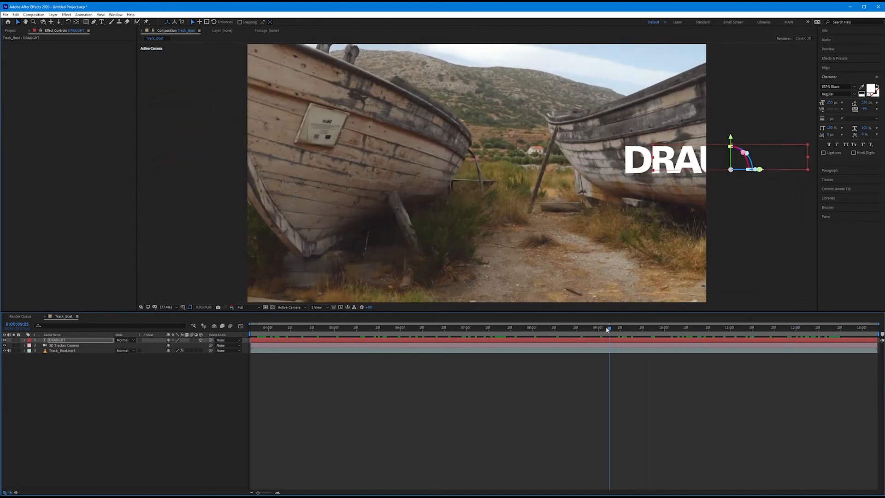
pyautogui.moveTo(608, 328); pyautogui.dragTo(358, 328)
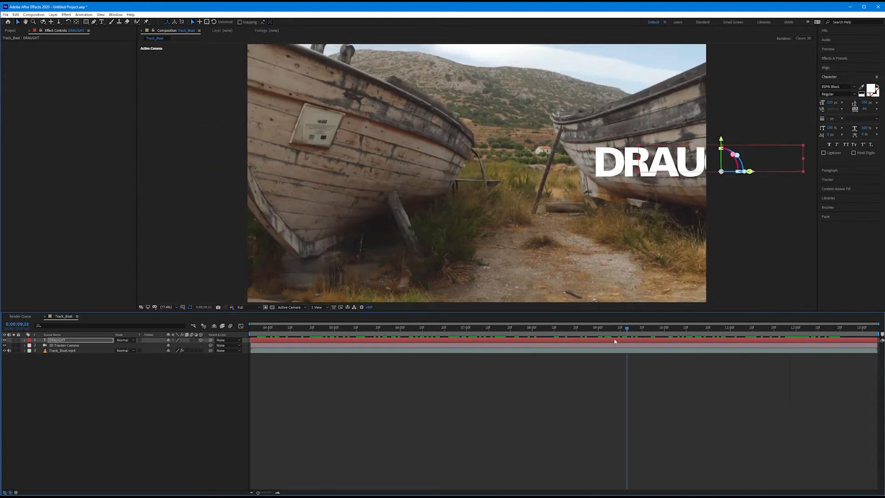
pyautogui.click(338, 327)
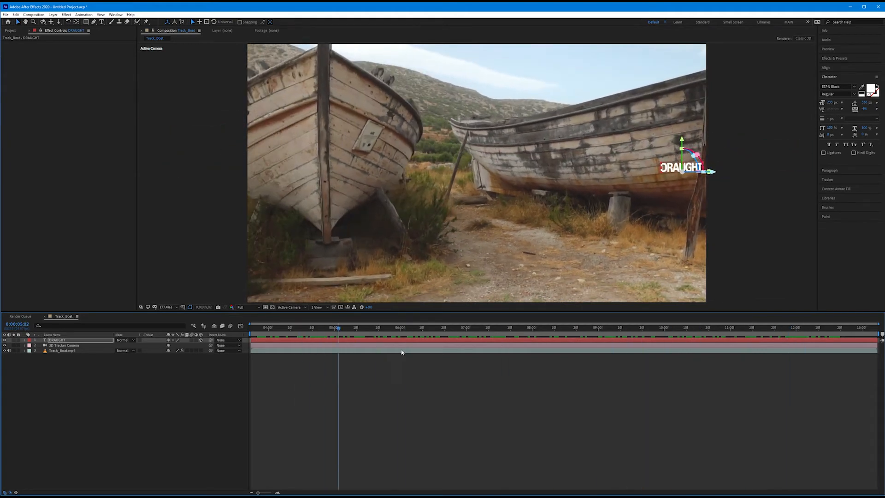
pyautogui.click(433, 327)
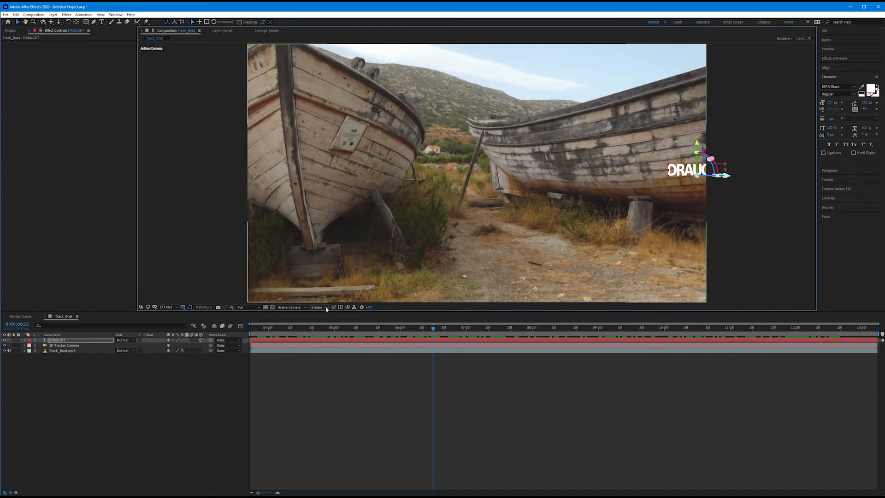
# In the two-view layout, raise the DRAUGHT font size and drag its Z axis to sit between the boats
pyautogui.click(316, 307)
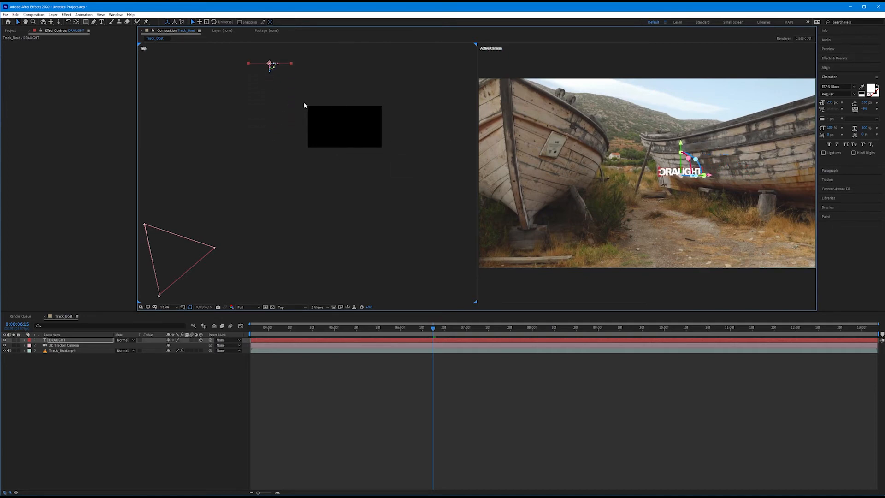
pyautogui.moveTo(303, 142)
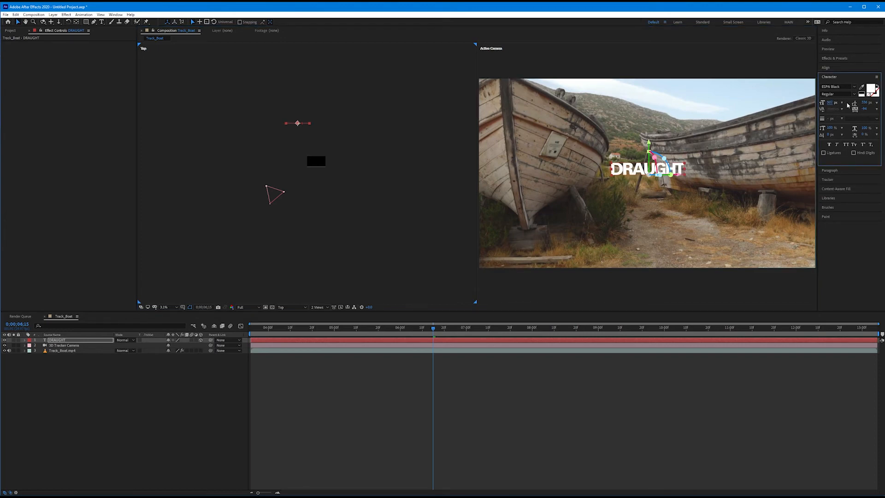
pyautogui.click(334, 328)
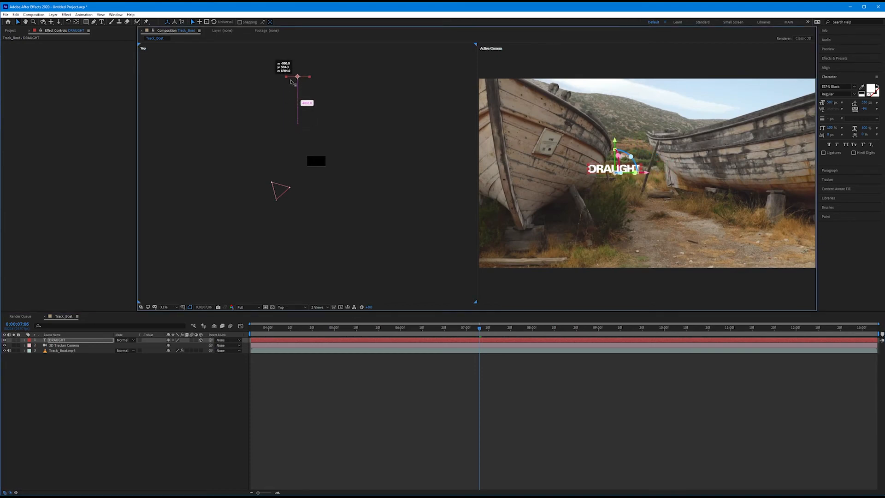
pyautogui.moveTo(298, 76); pyautogui.dragTo(319, 78)
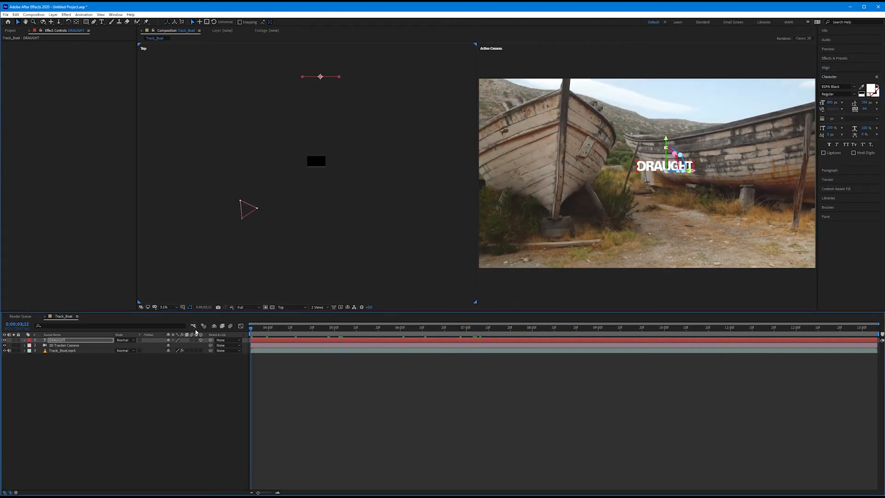
pyautogui.click(319, 307)
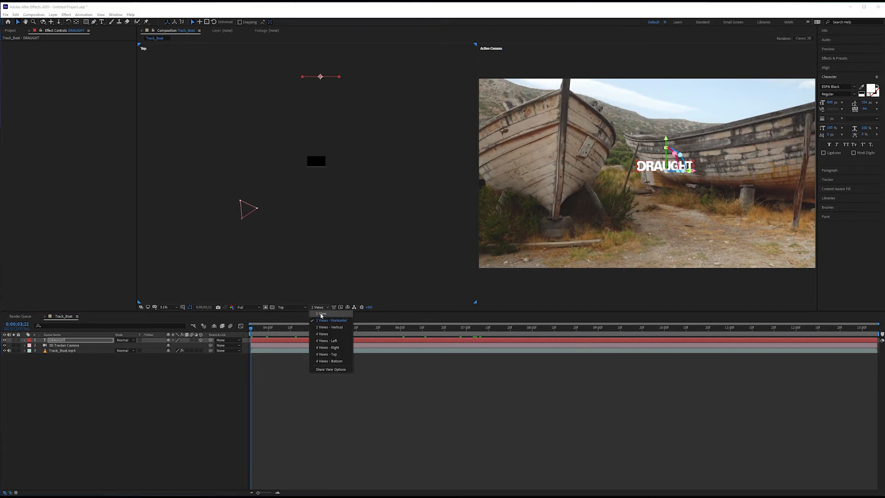
# Return to 1 View and play through the shot to watch DRAUGHT hold between the boats
pyautogui.click(322, 314)
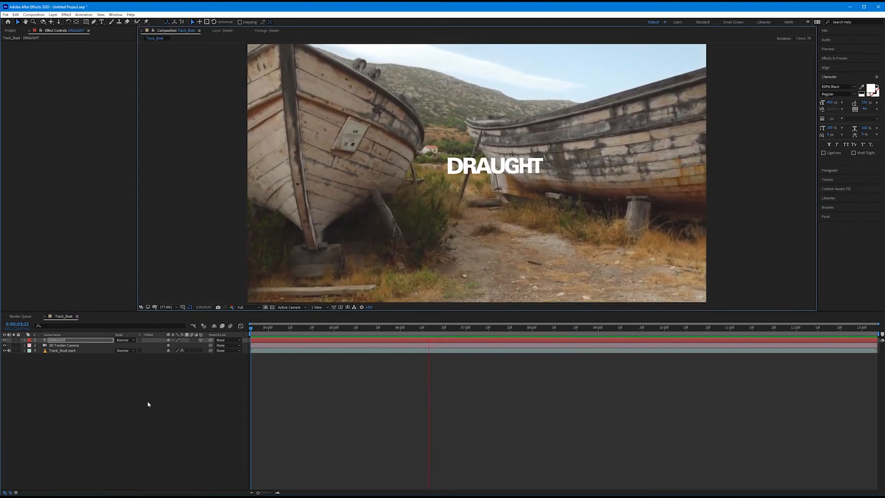
pyautogui.click(562, 326)
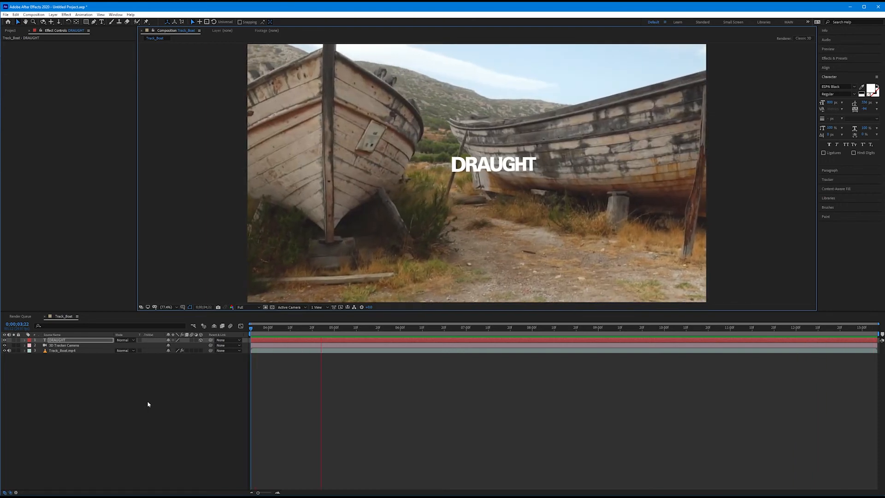
pyautogui.click(461, 327)
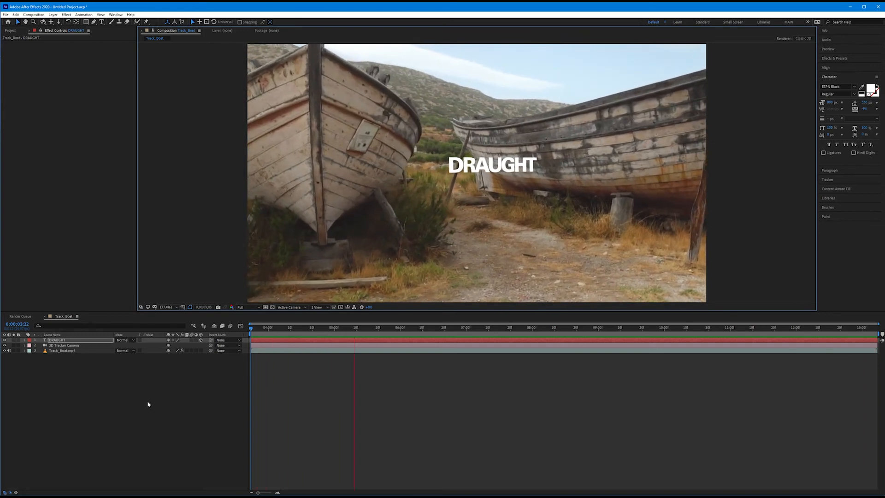
pyautogui.click(487, 327)
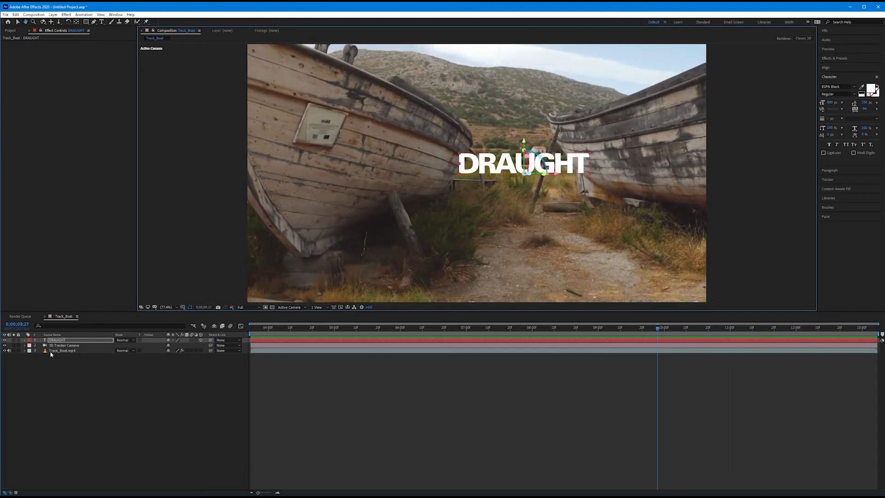
pyautogui.click(319, 306)
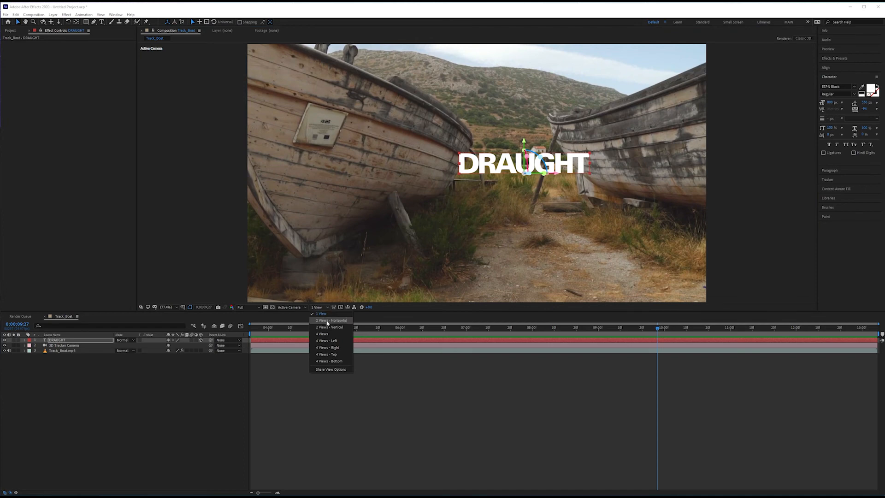
# Show the top view beside the camera view and jump to the end, five seconds and middle of the clip
pyautogui.click(330, 320)
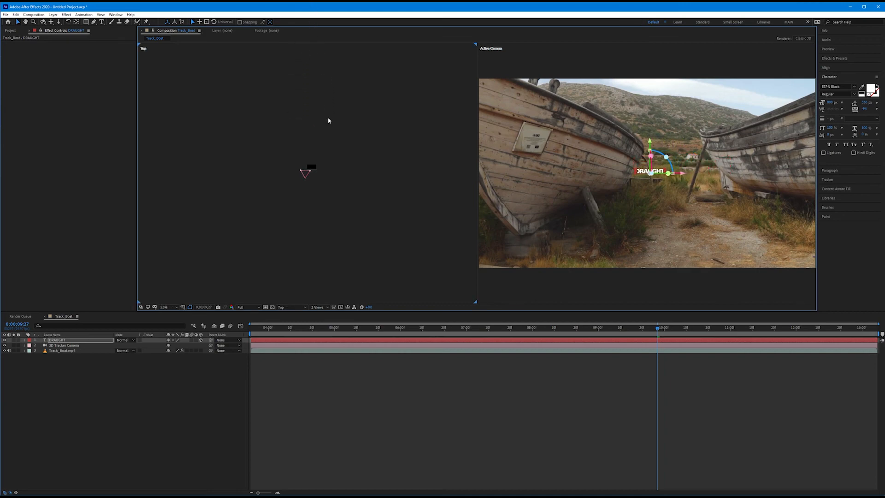
pyautogui.moveTo(314, 151)
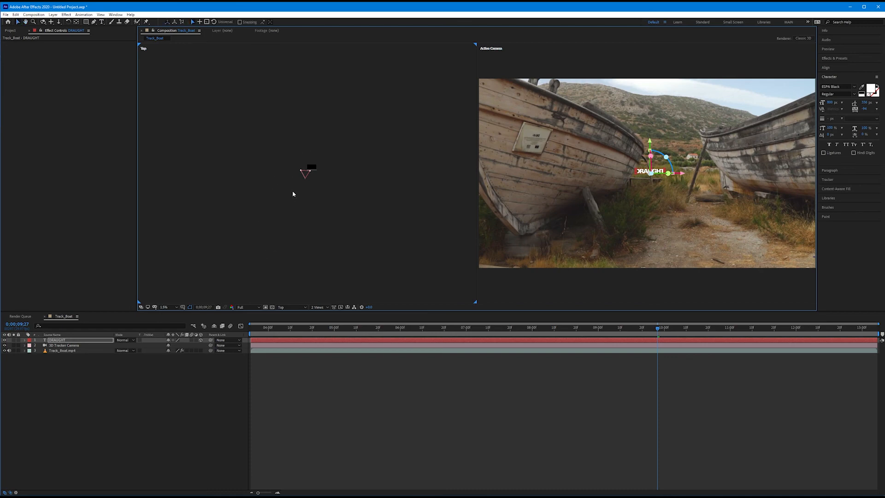
pyautogui.moveTo(340, 332)
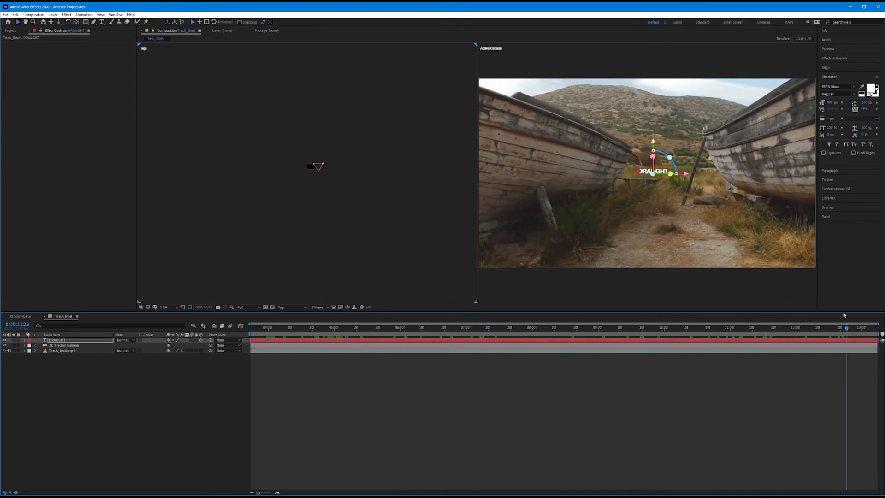
pyautogui.click(793, 327)
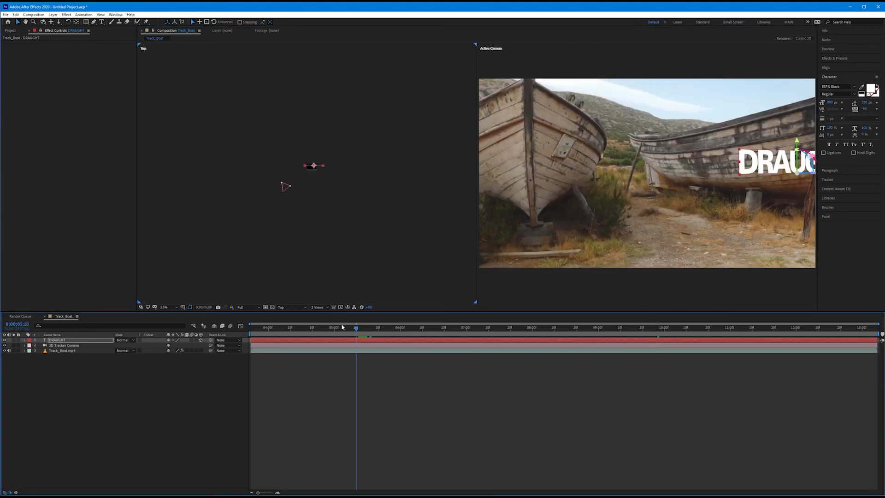
pyautogui.click(681, 328)
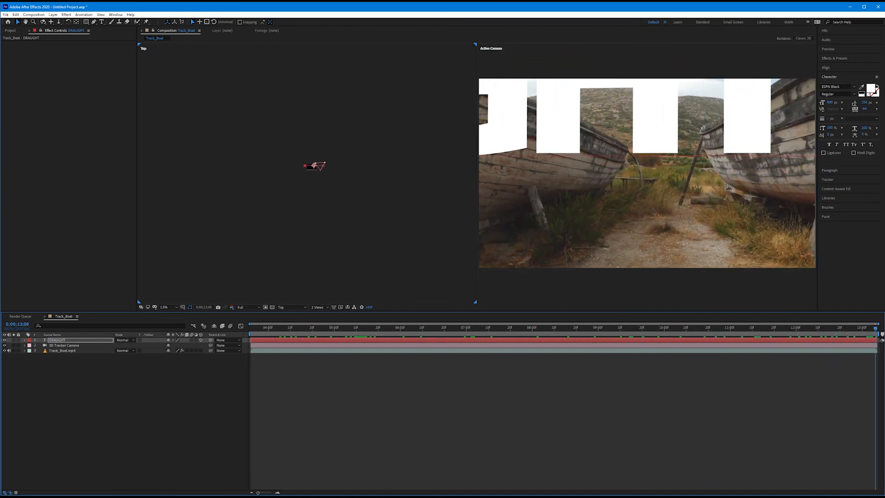
pyautogui.click(484, 328)
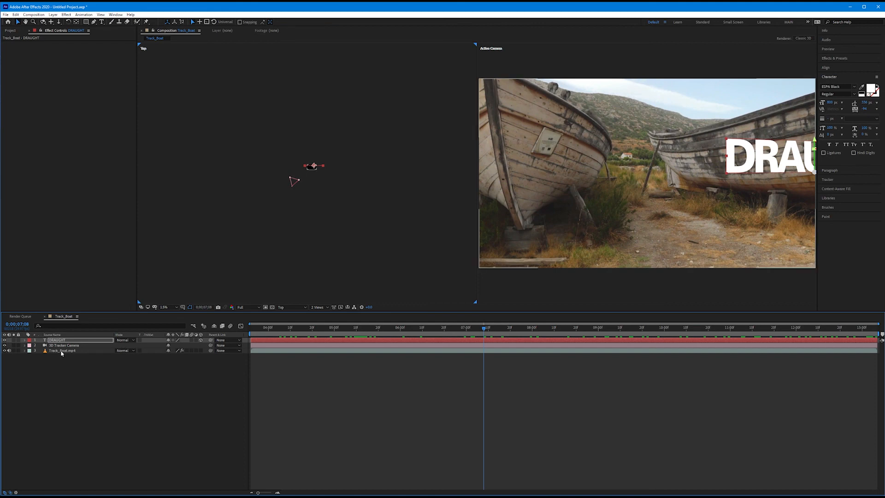
# Select the Track_Boat.mp4 layer to reveal its 3D Camera Tracker points over the boats
pyautogui.click(64, 350)
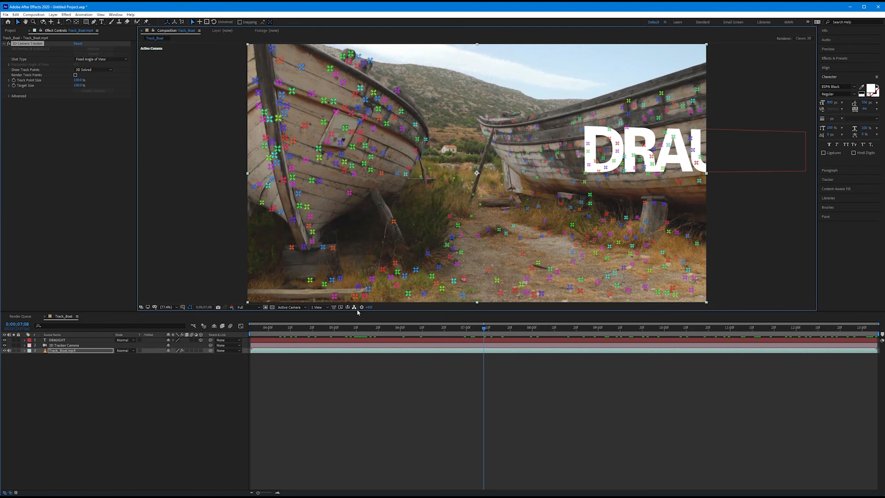
pyautogui.moveTo(361, 307)
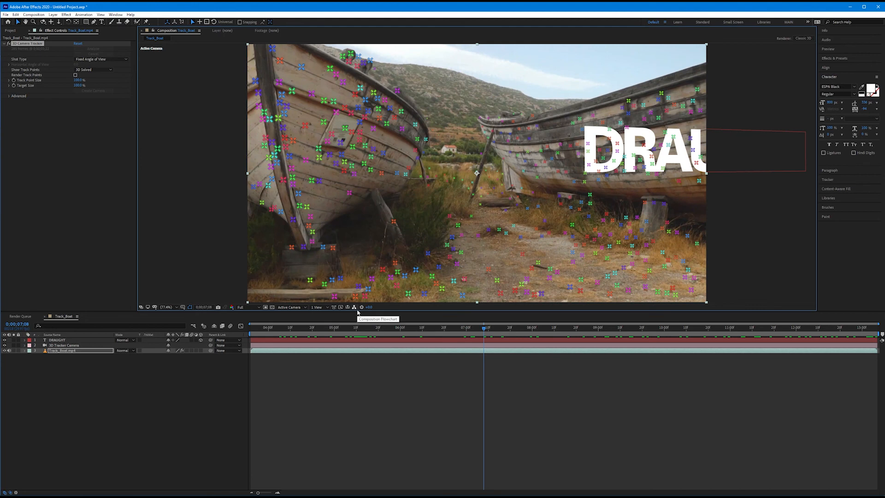